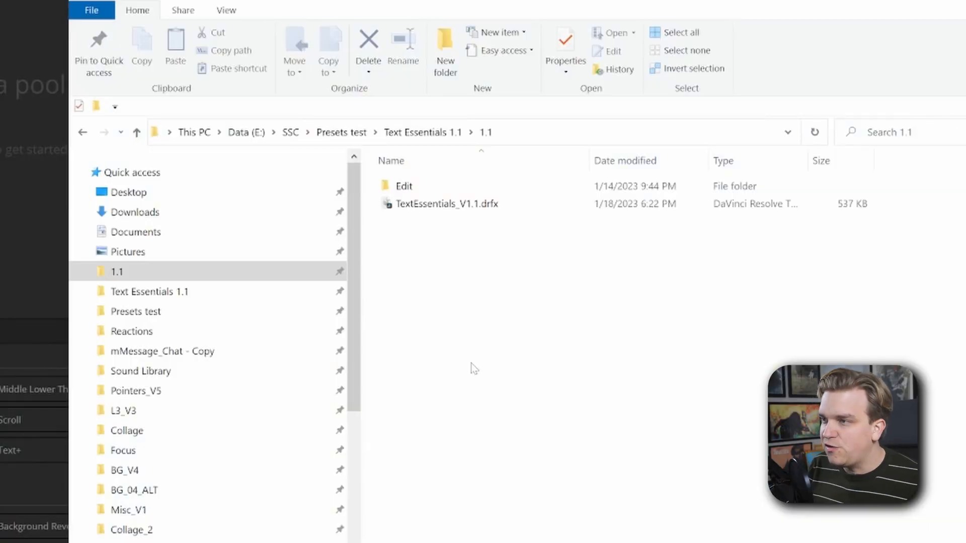
Install the TextEssentials_V1.1.drfx title bundle into DaVinci Resolve
click(446, 204)
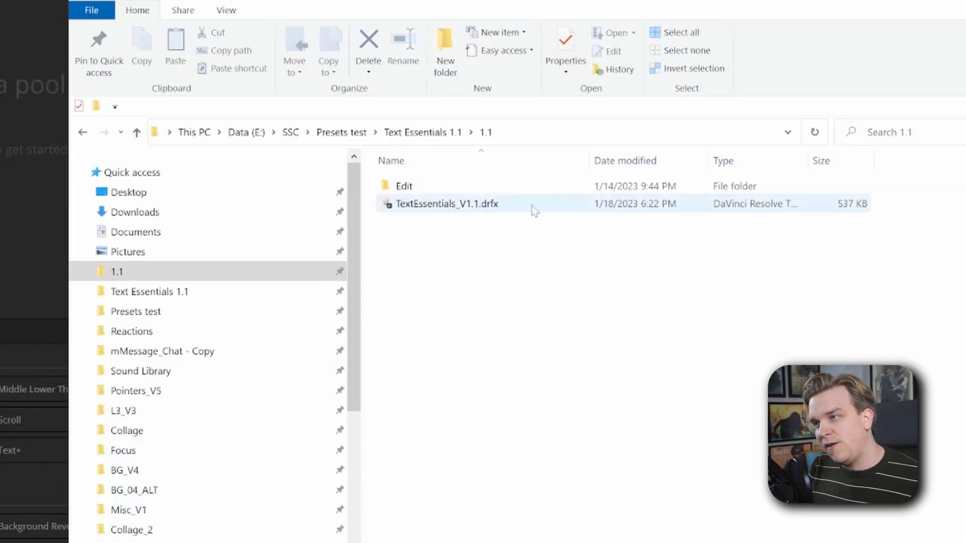
click(532, 496)
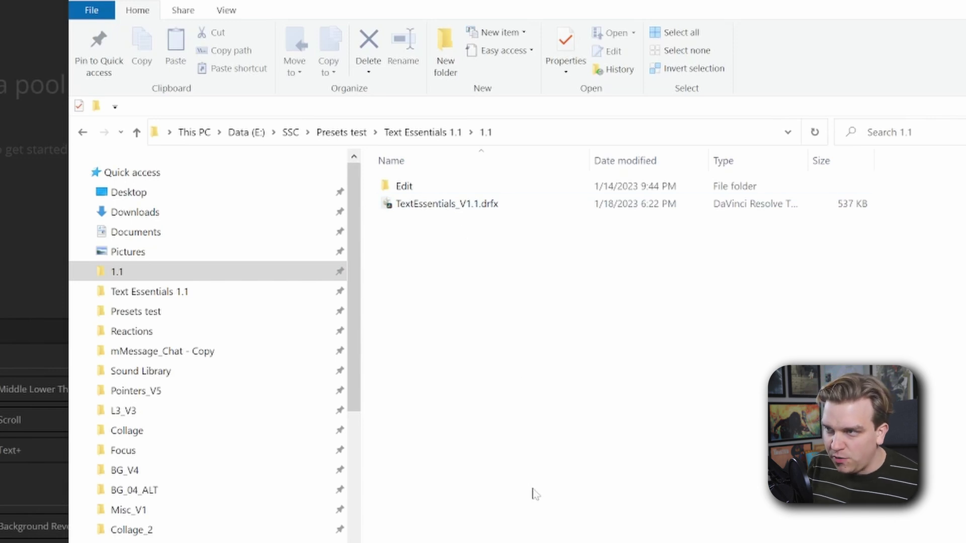
click(445, 204)
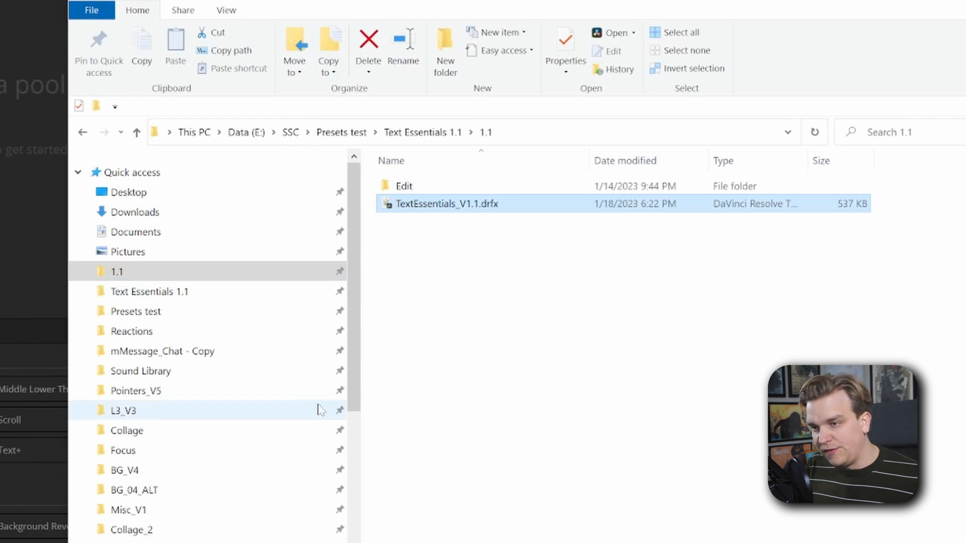
double_click(451, 204)
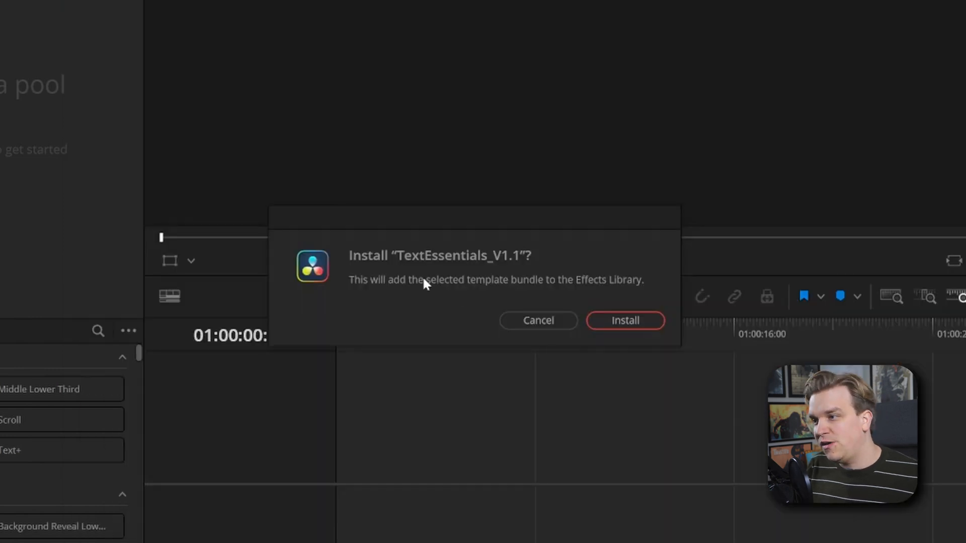
click(625, 321)
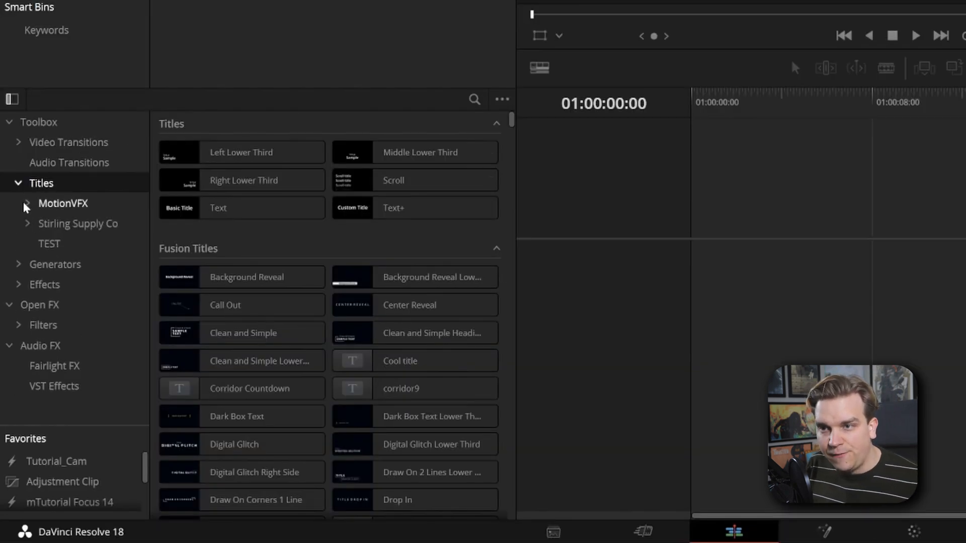
Expand Stirling Supply Co in the Effects Library to list the Text Essentials titles
click(25, 224)
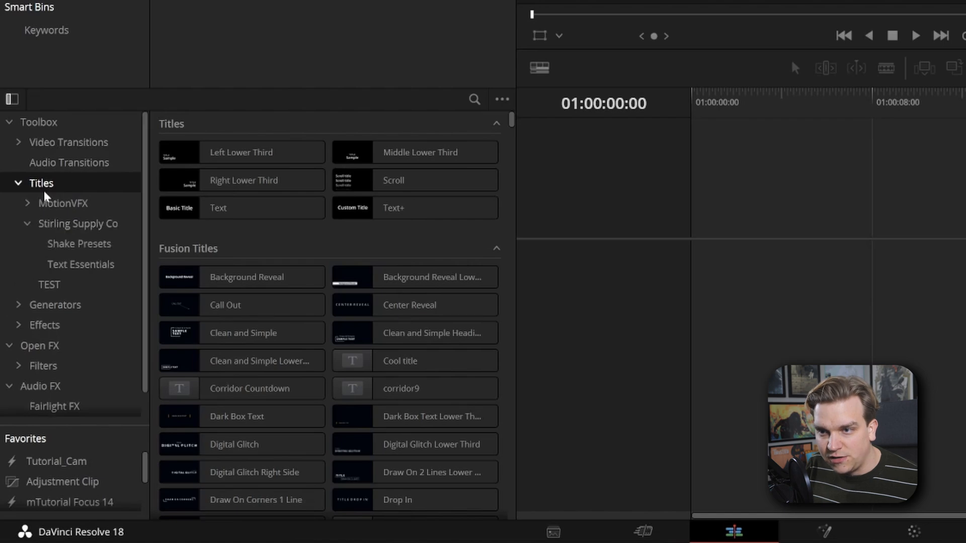
click(81, 264)
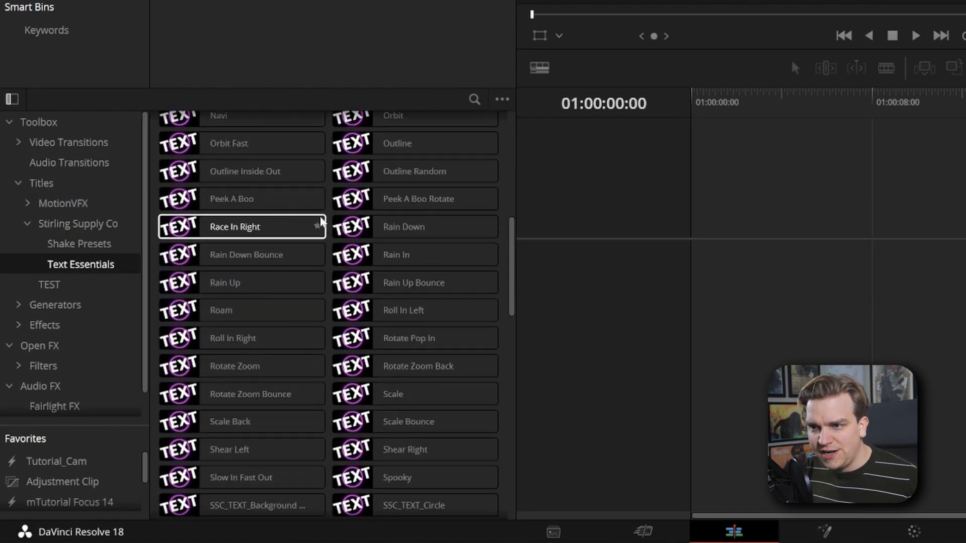
scroll(down, 3)
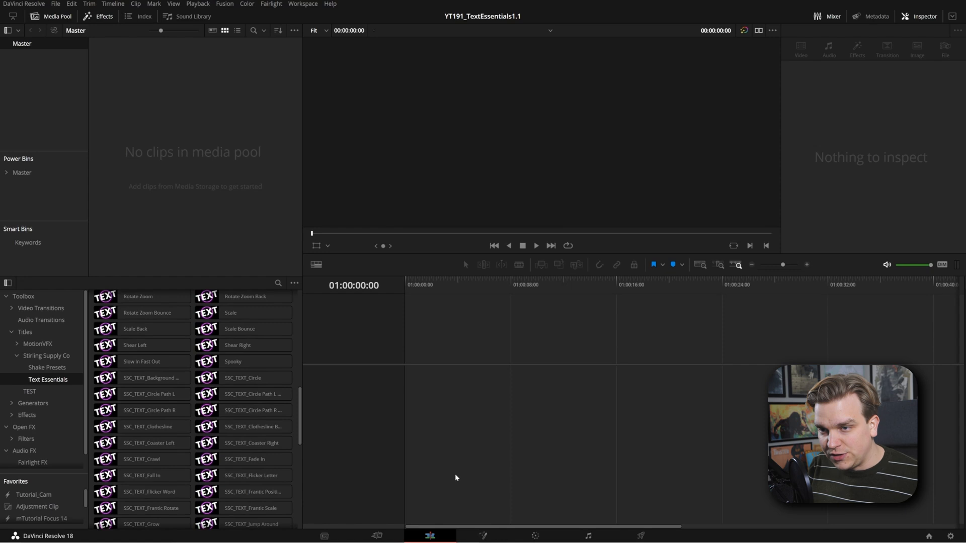
mouse_move(496, 522)
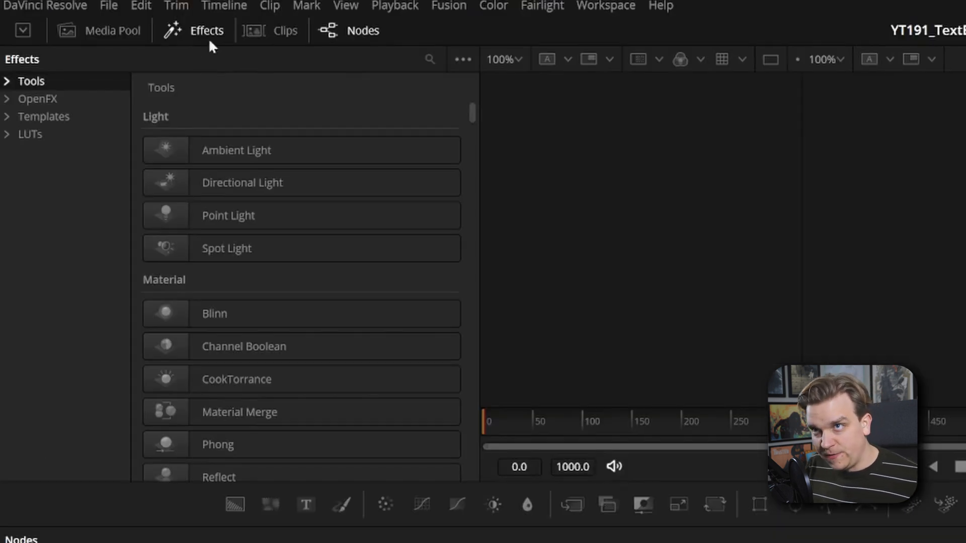
Expand Templates > Edit and reveal the Edit templates folder in File Explorer
click(9, 117)
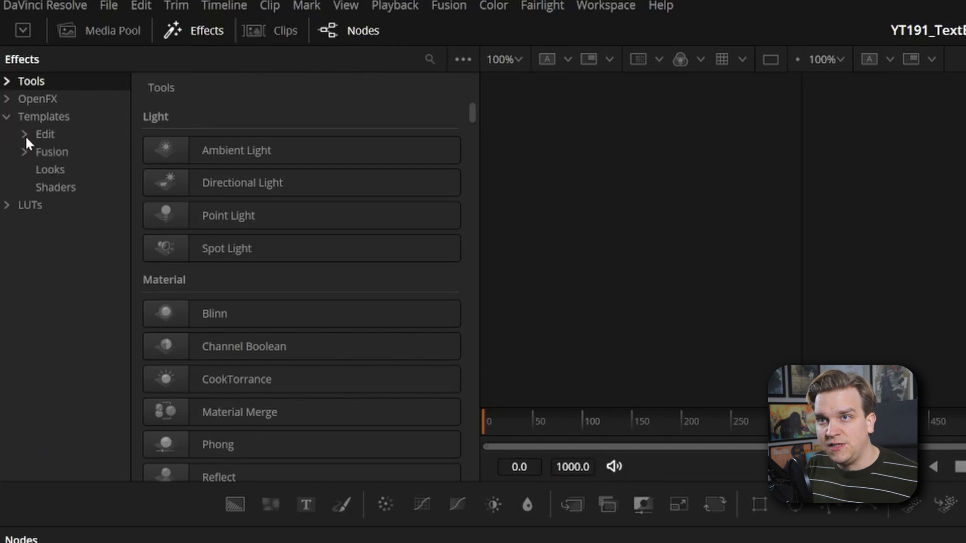
click(26, 134)
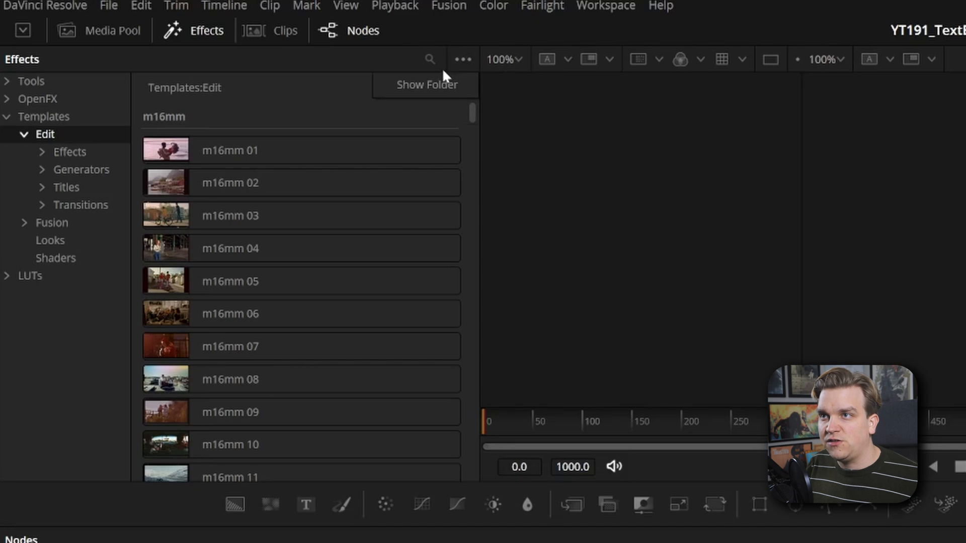
click(425, 85)
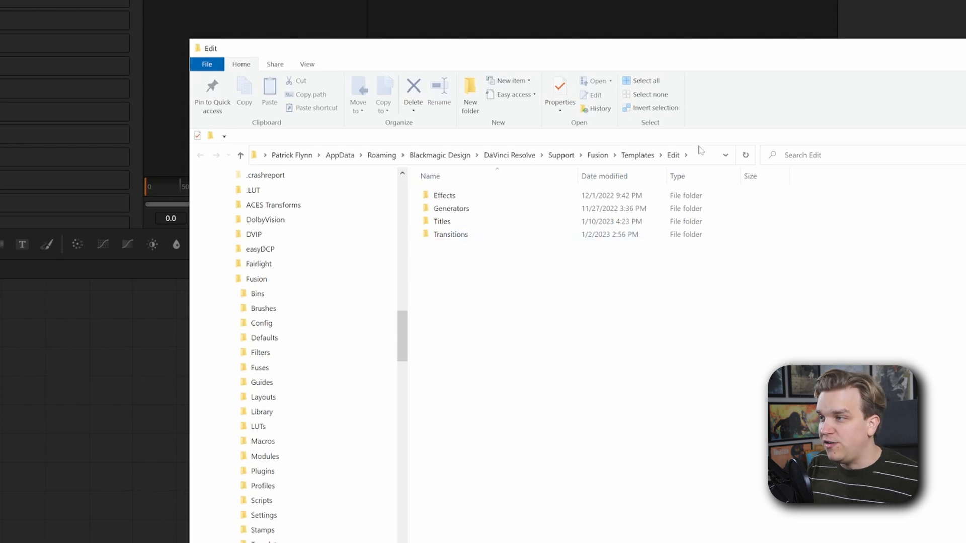
mouse_move(661, 166)
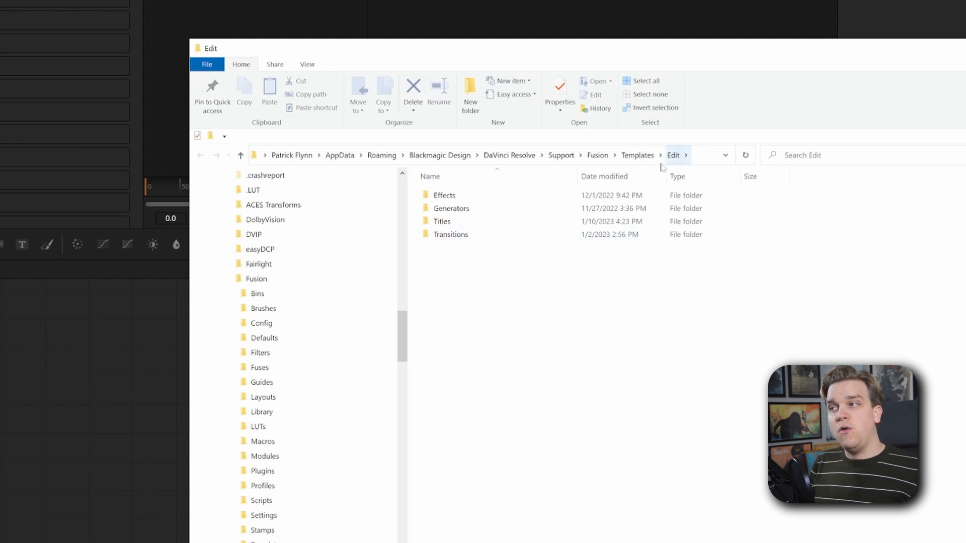
Go up to the Templates folder and browse its .drfx bundles, including SSC_TEXT_PRESETS
click(638, 155)
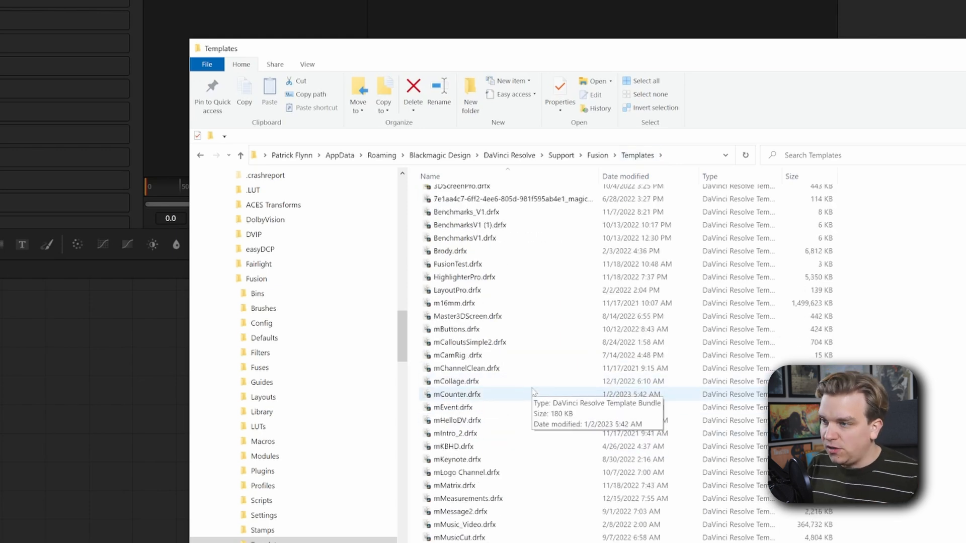
click(458, 355)
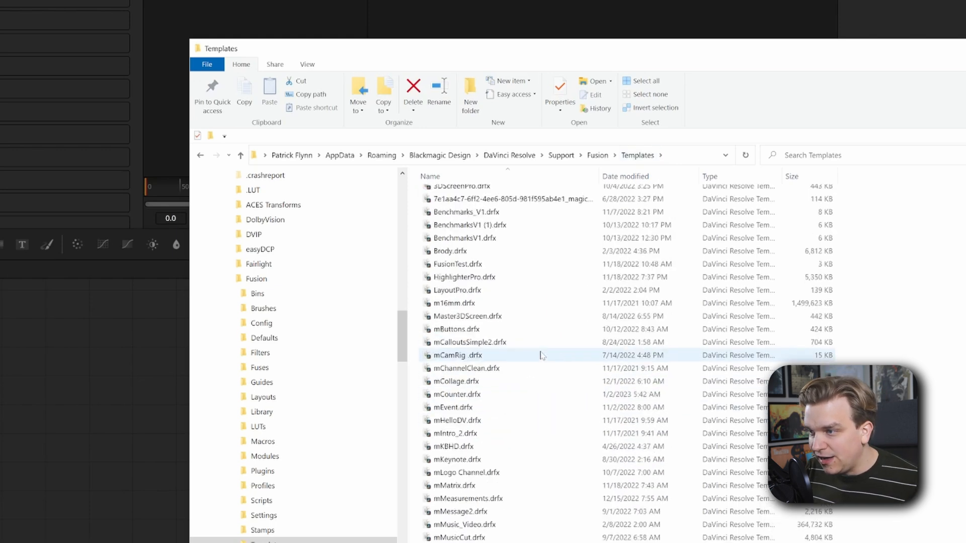
scroll(down, 3)
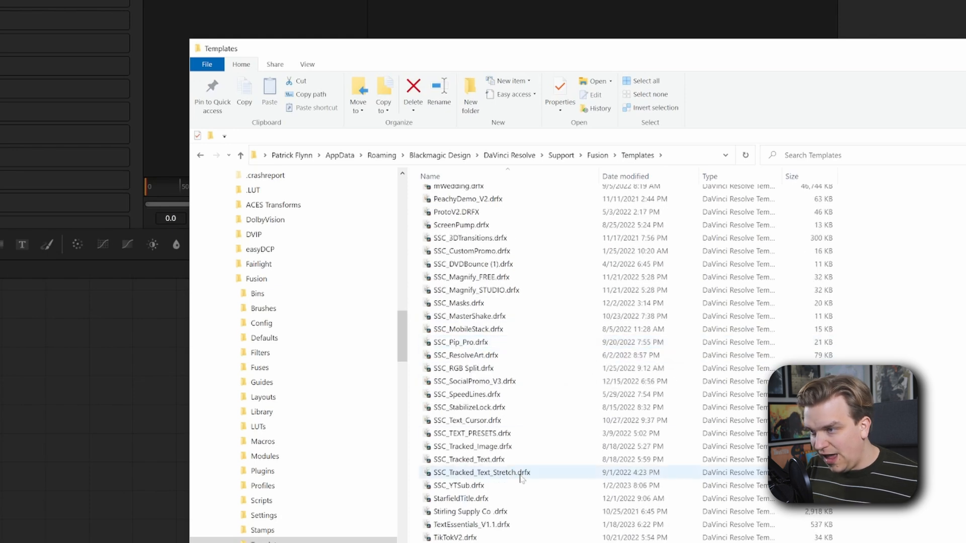
click(474, 433)
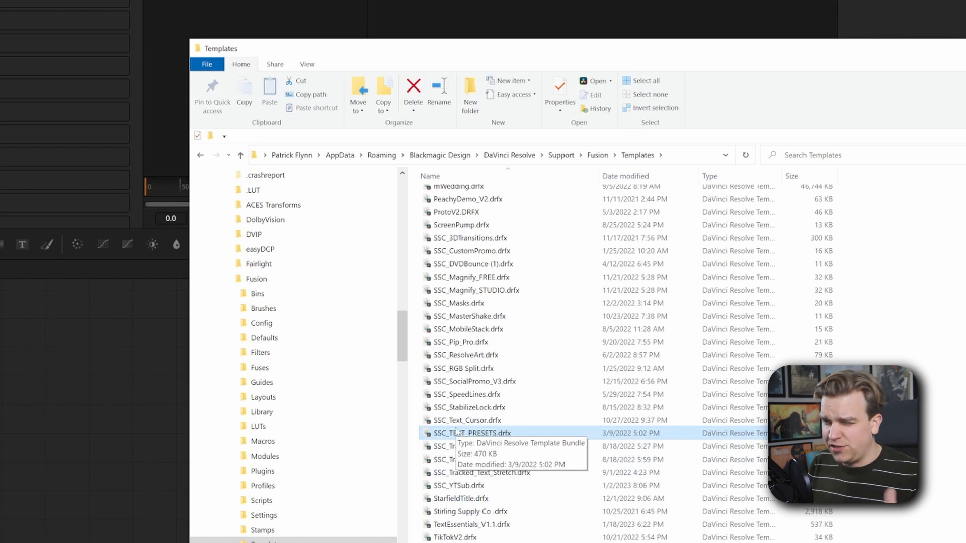
click(467, 421)
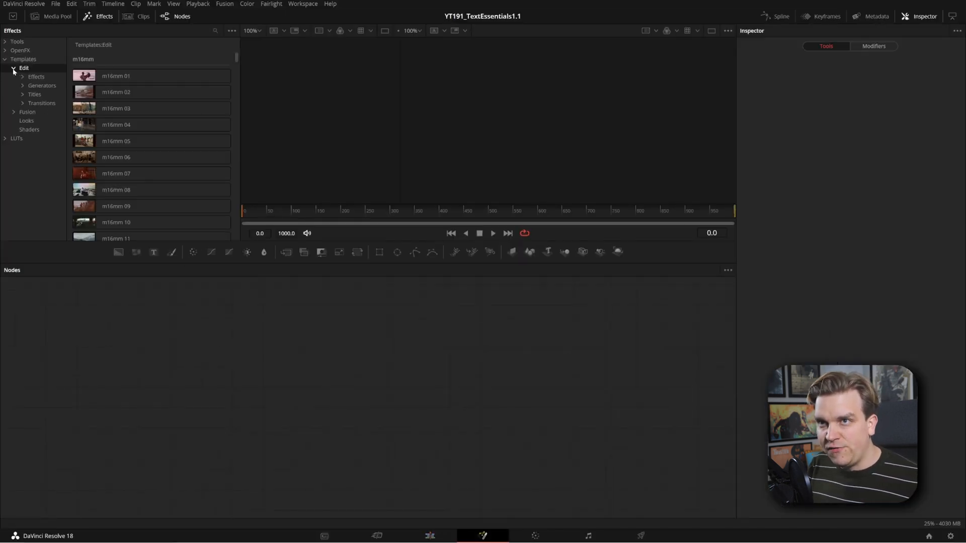
Drill into Edit > Titles > Stirling Supply Co to show the Text Essentials titles
click(23, 94)
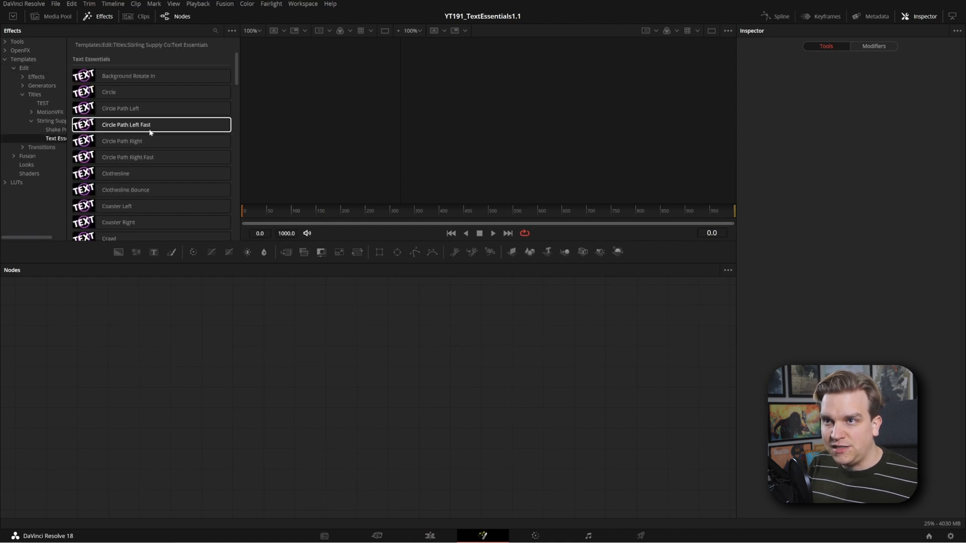
scroll(down, 3)
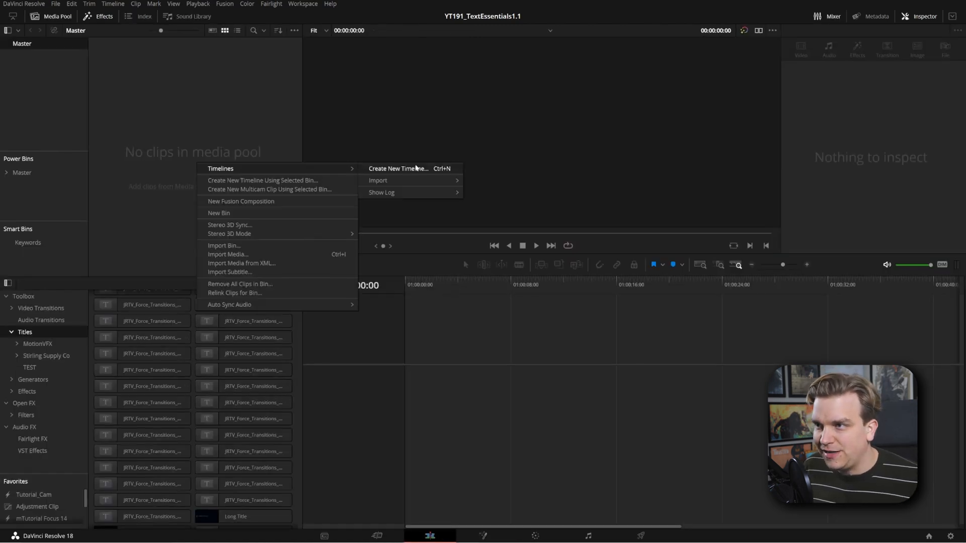
Create a new timeline and place the Text Essentials Scale title at its start
click(398, 168)
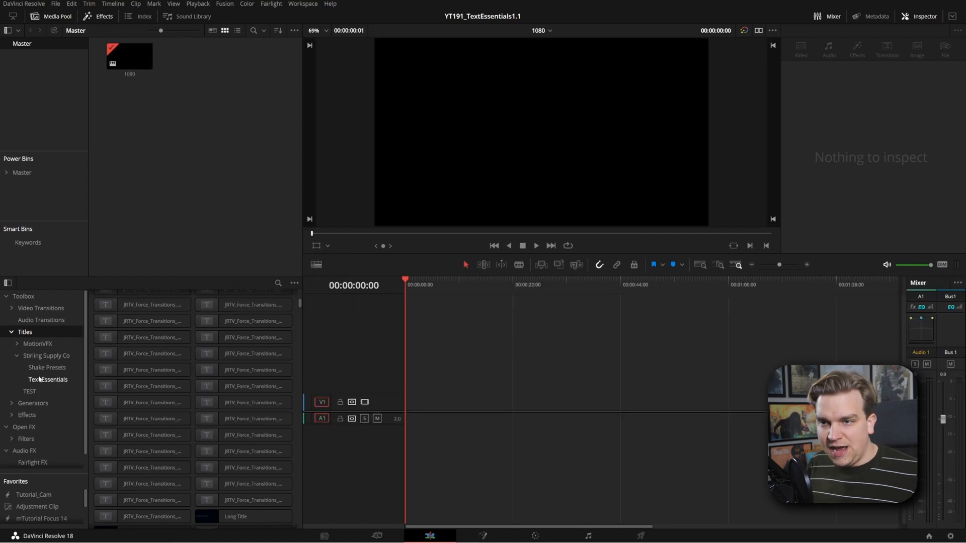
click(47, 380)
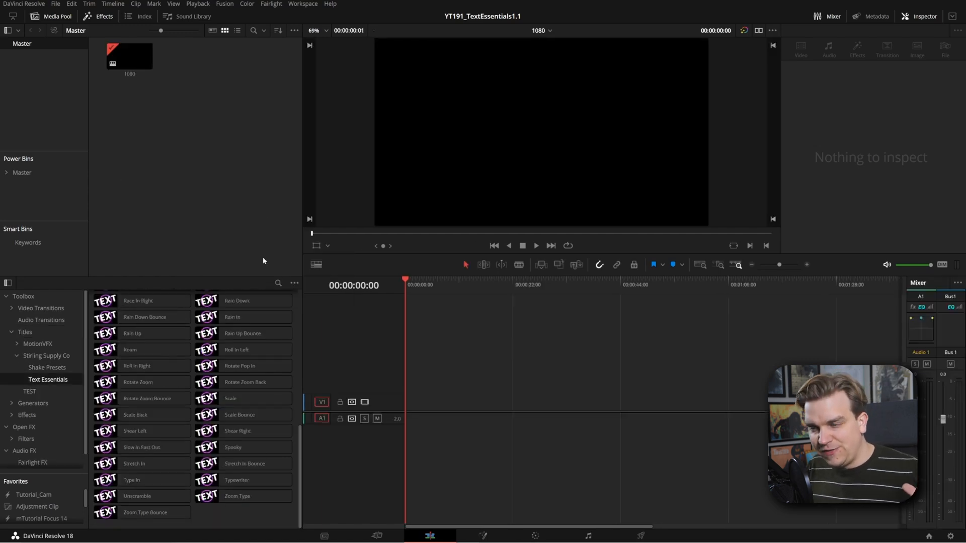
drag(230, 398, 370, 401)
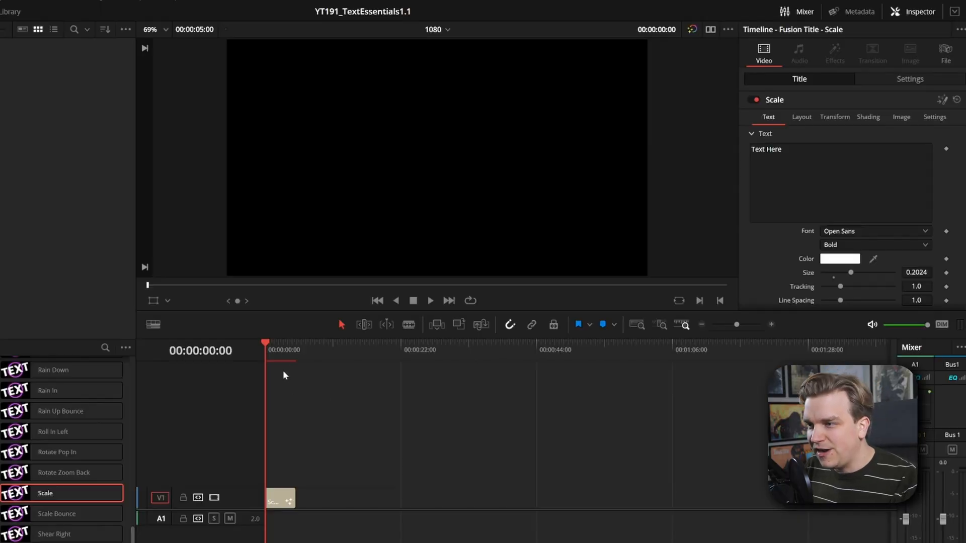
click(430, 301)
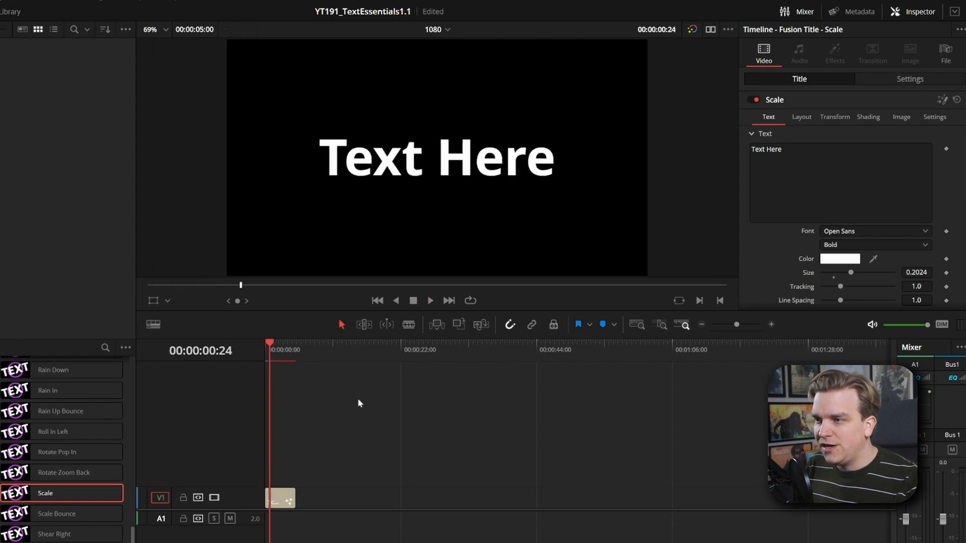
mouse_move(791, 132)
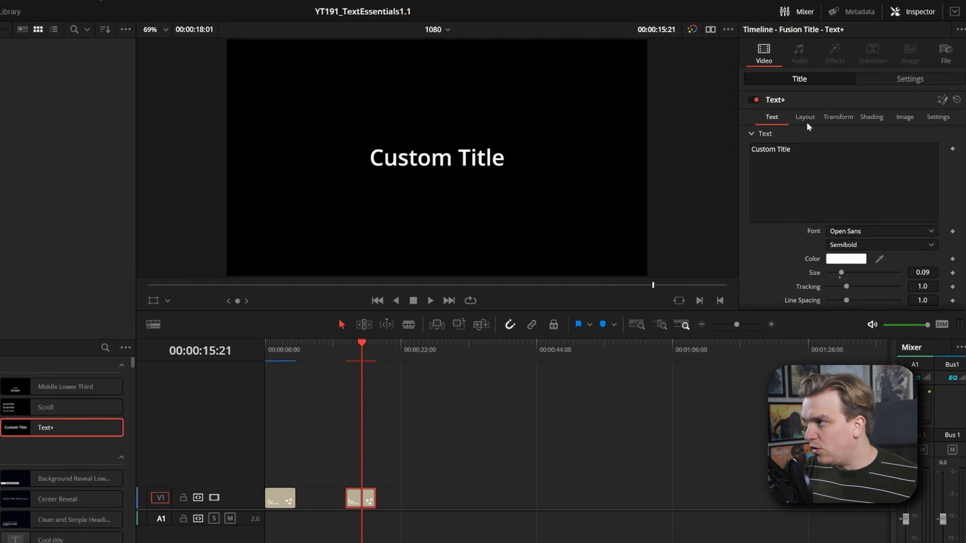
Enable the red outline, black shadow and blue border shading elements on the Text+ title
click(838, 117)
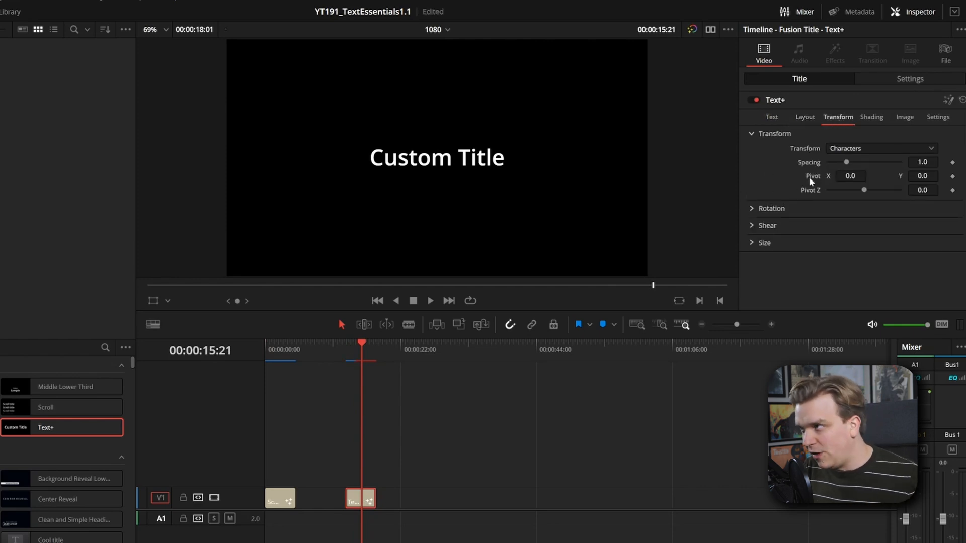
click(872, 117)
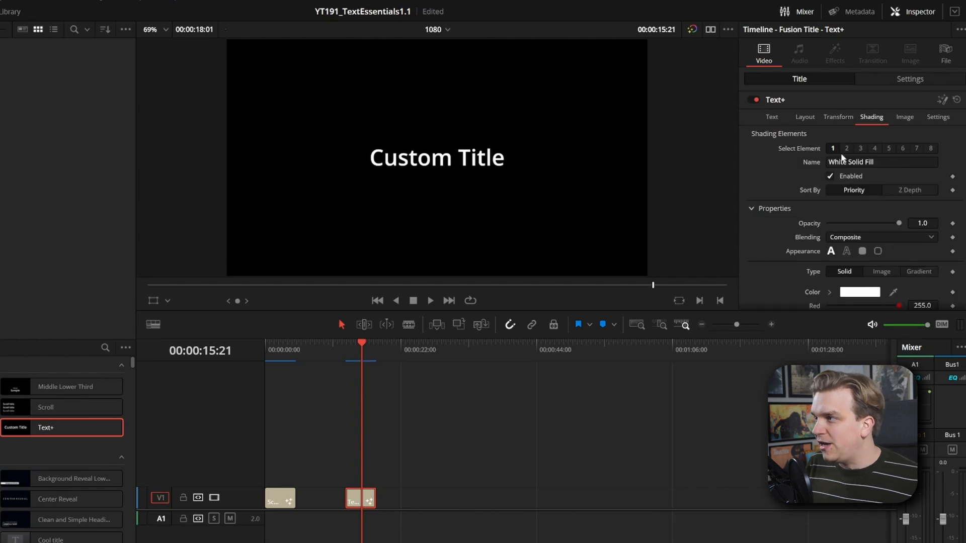
click(846, 147)
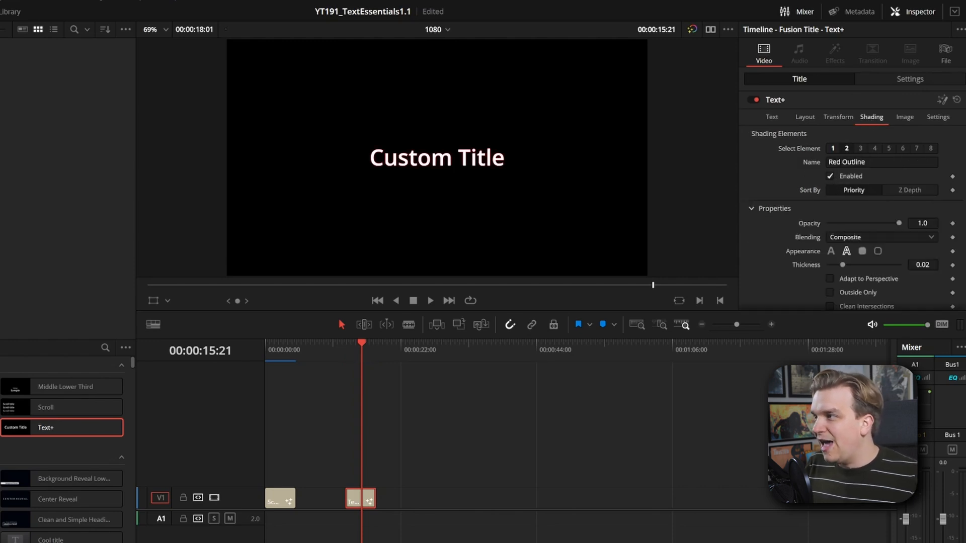
click(860, 148)
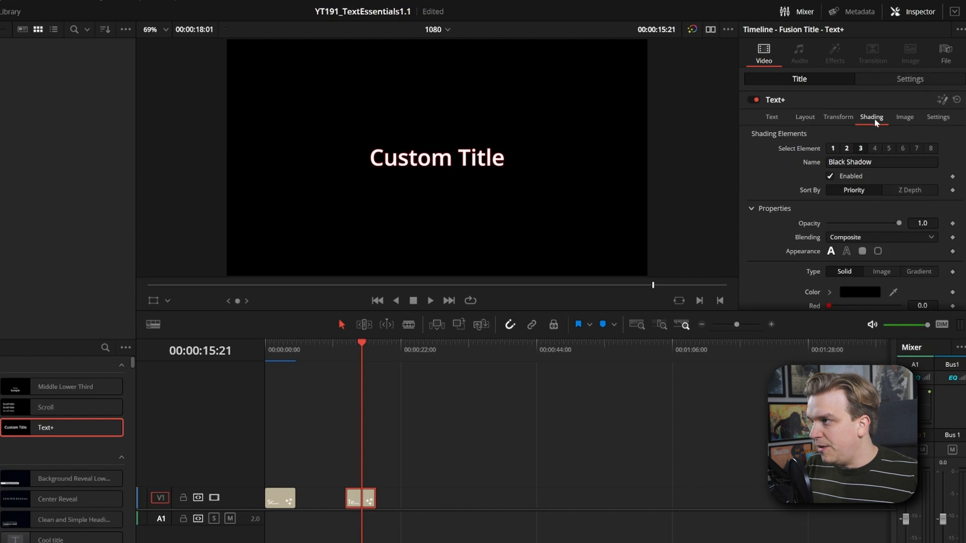
click(875, 148)
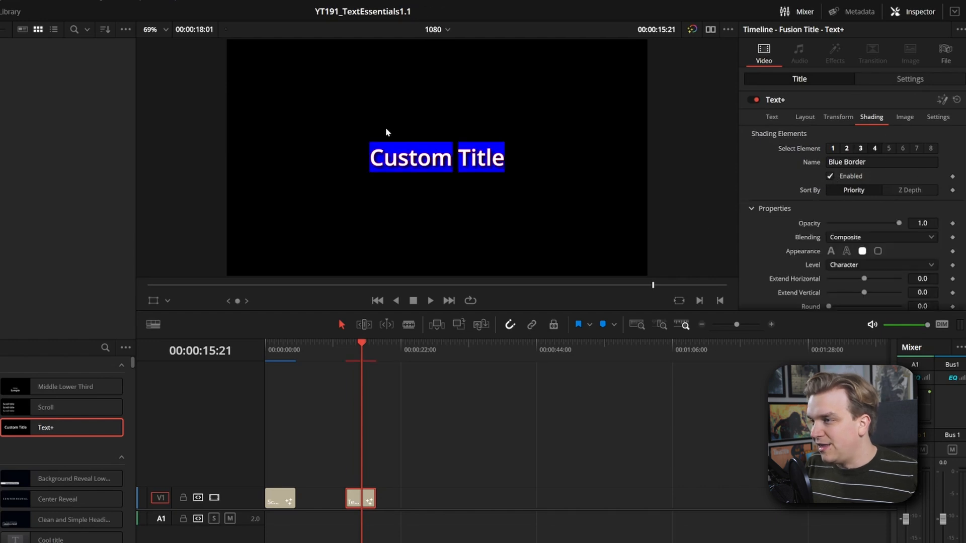
scroll(down, 3)
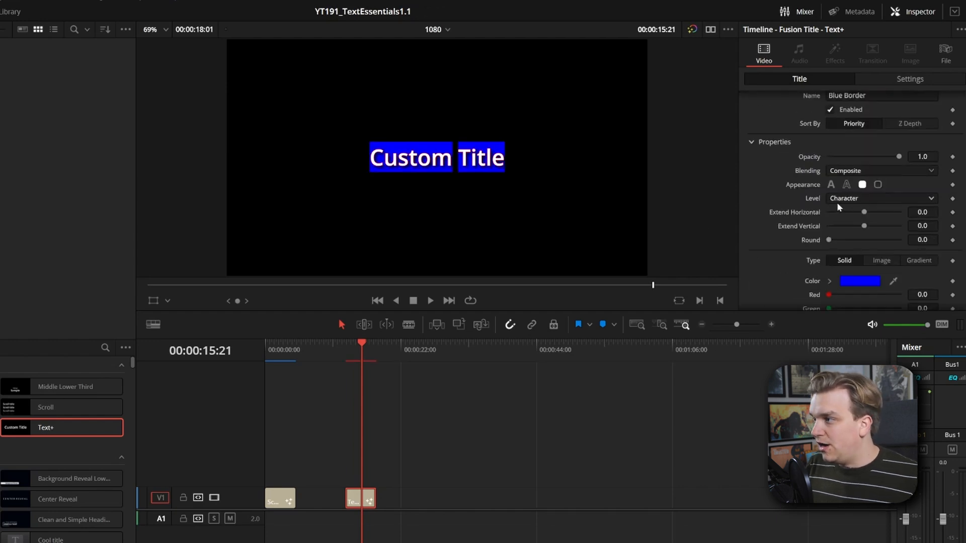
click(882, 198)
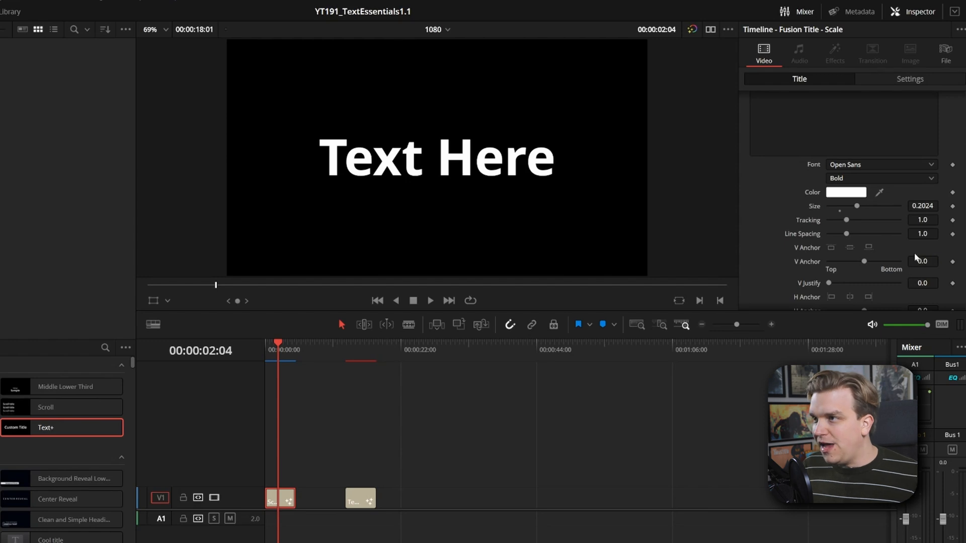
Enable the Scale title's red outline and blue border, with the border Level set to Text
click(871, 116)
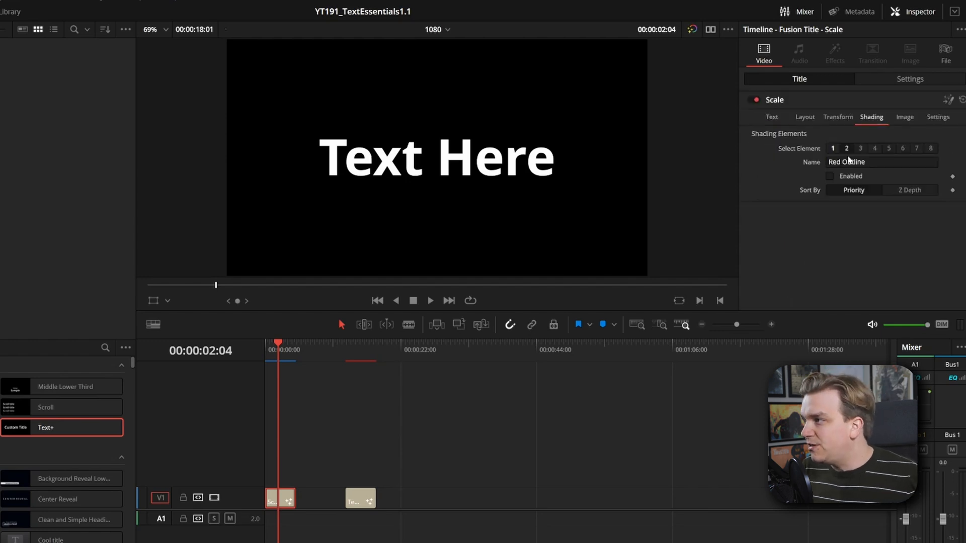
click(847, 148)
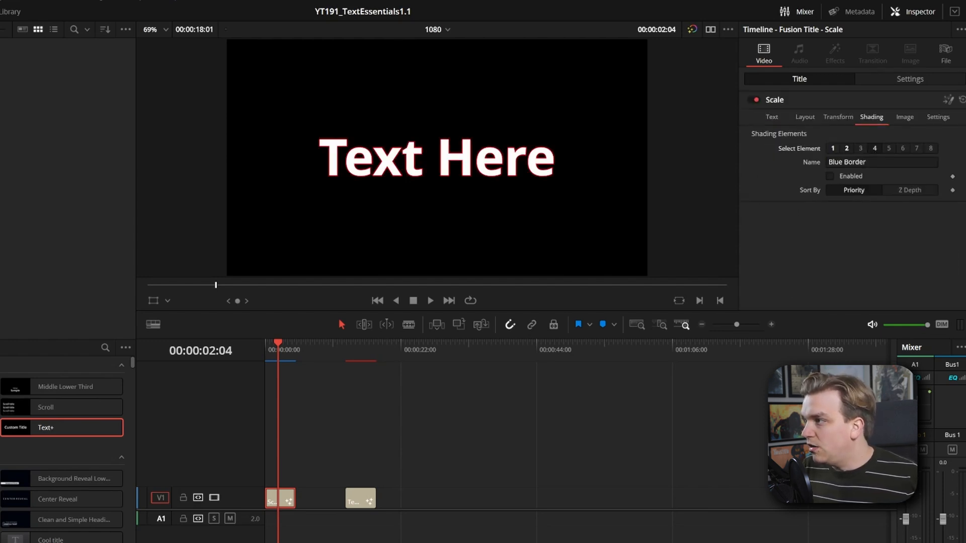
click(829, 176)
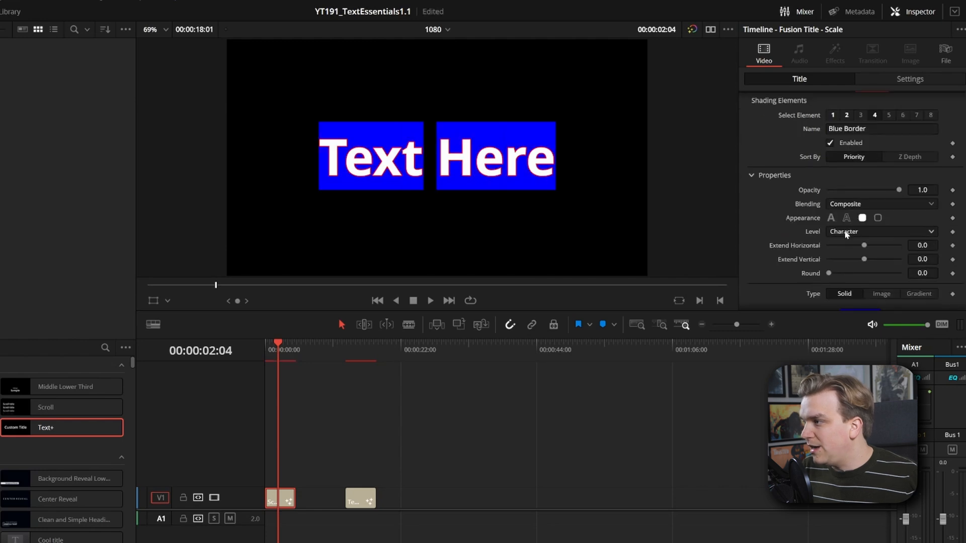
click(880, 232)
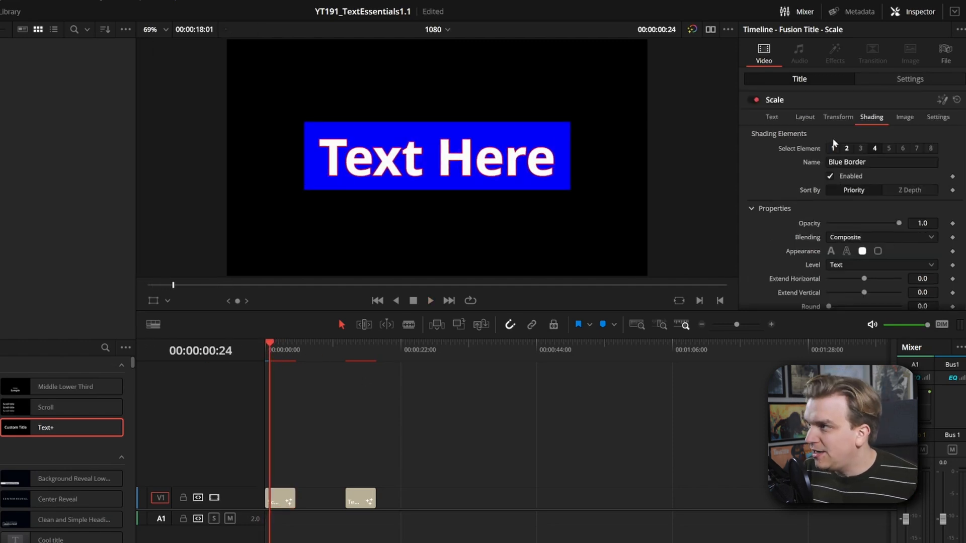
Set the Scale title's Layout Type to Circle and adjust the circle's Size and Width
click(805, 117)
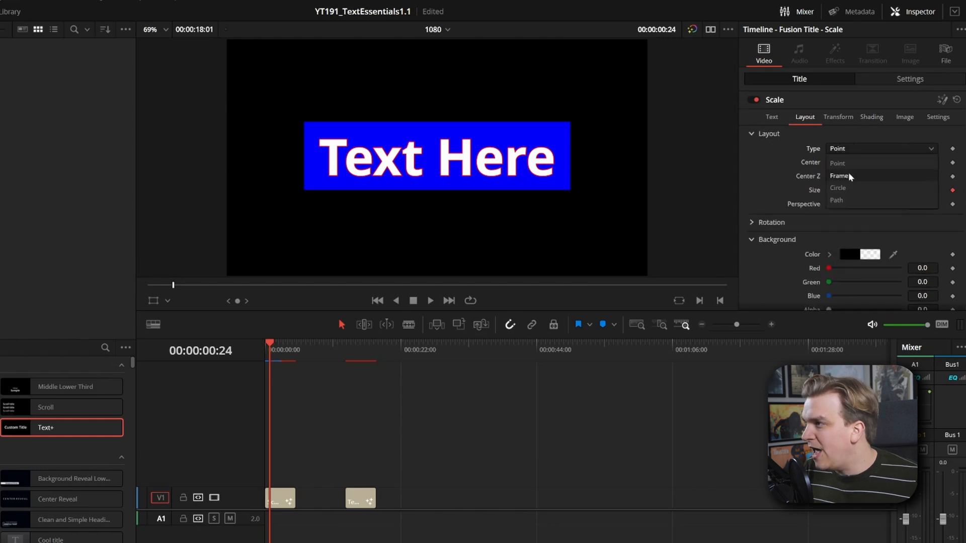
click(838, 188)
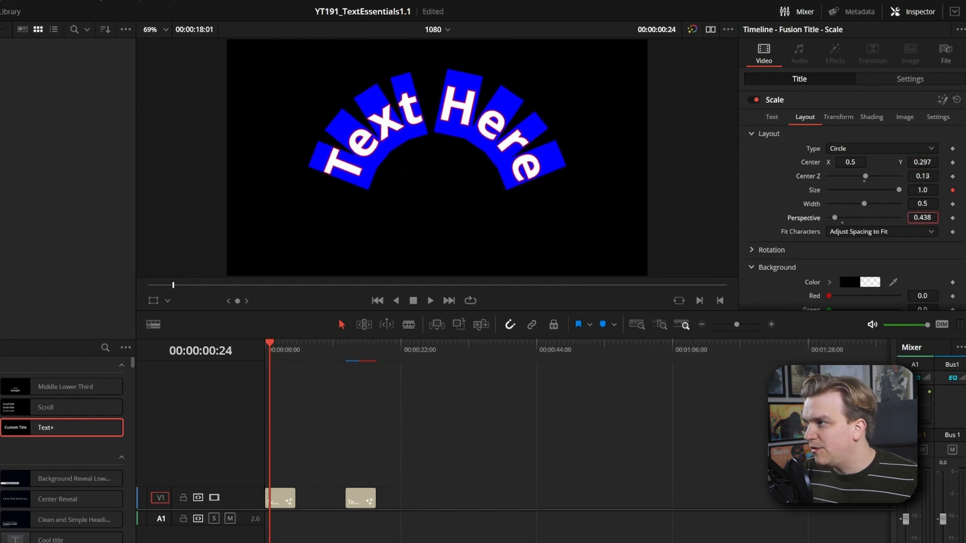
drag(898, 189, 879, 190)
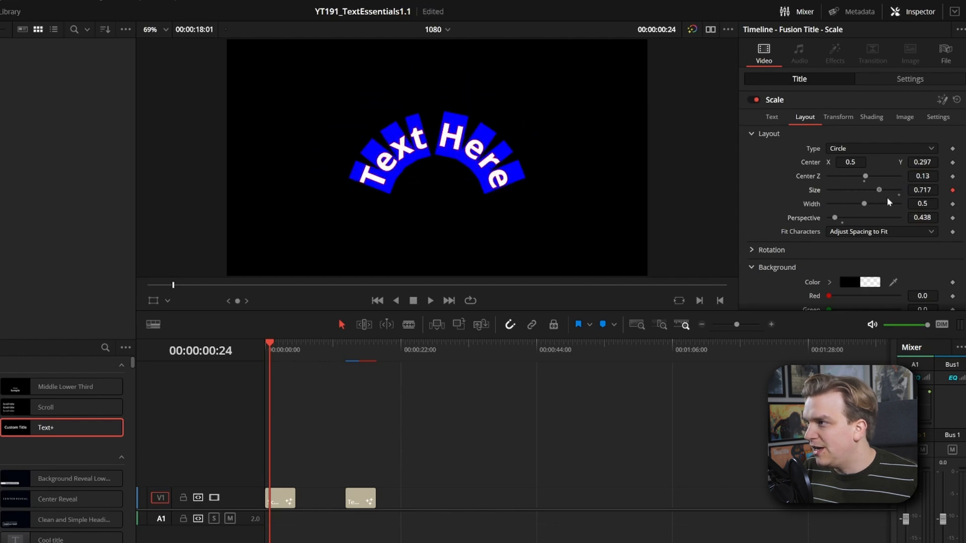
drag(878, 190, 892, 190)
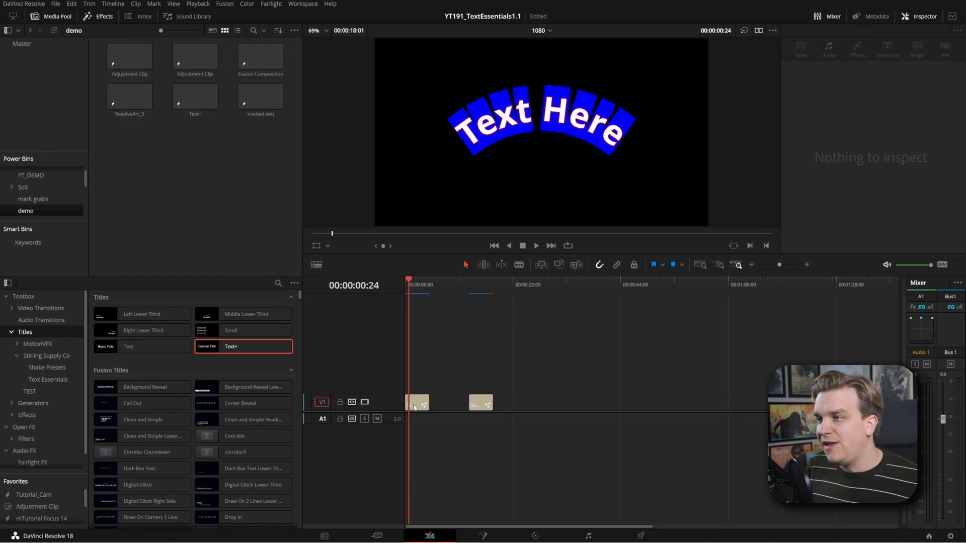
Select the curved Scale clip and add it to the Media Pool
click(415, 403)
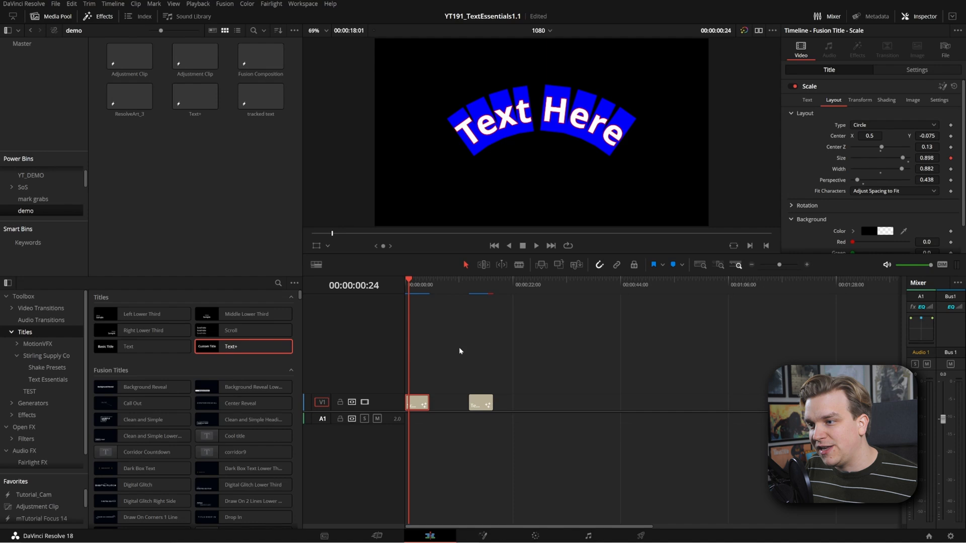
click(195, 96)
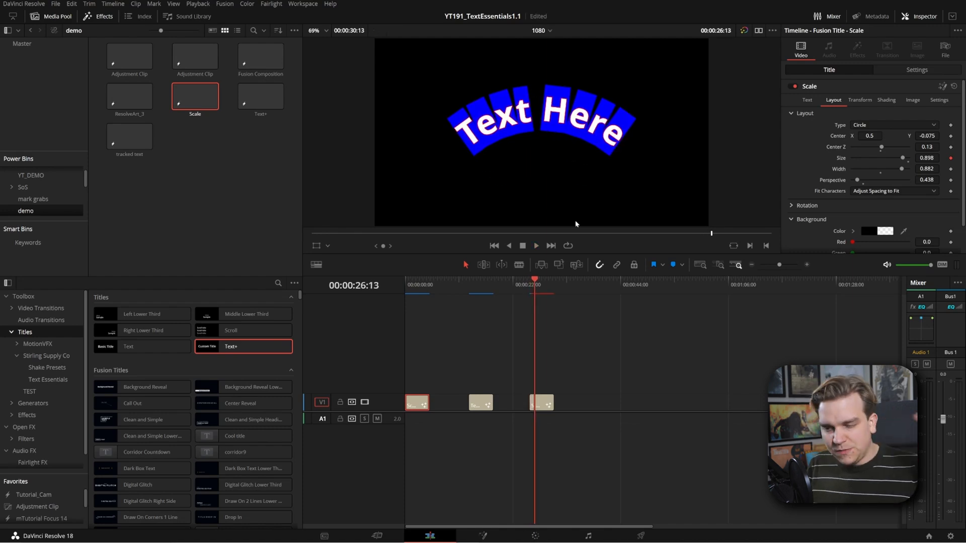
click(47, 379)
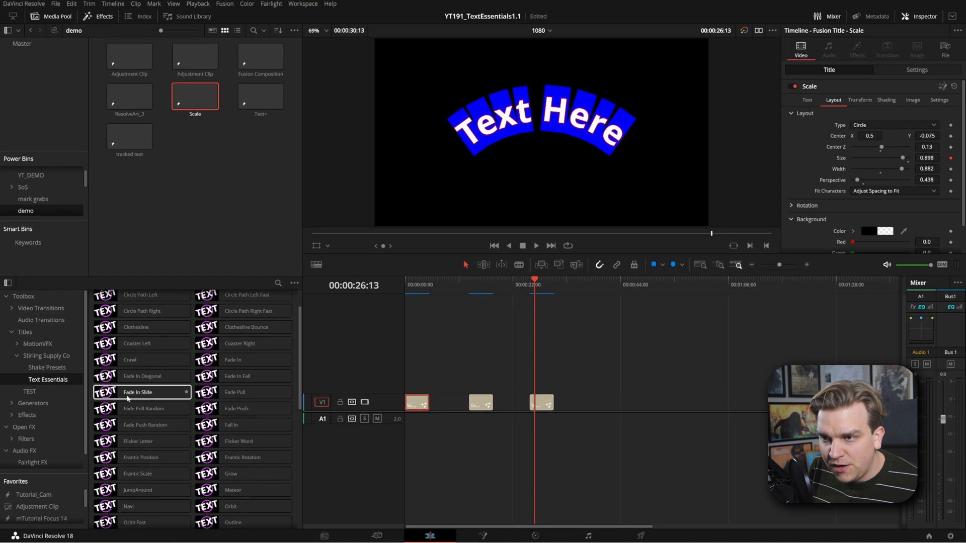
mouse_move(164, 403)
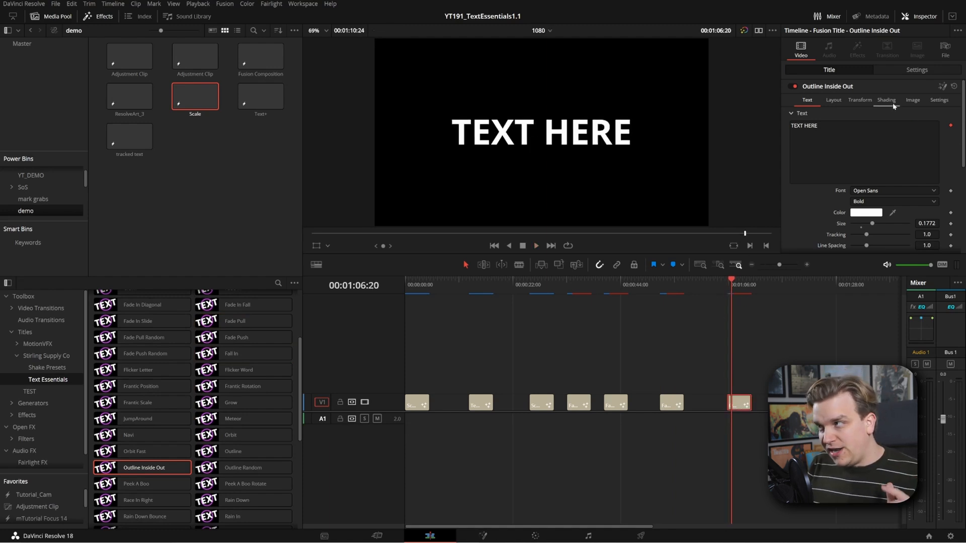
Change the Outline Inside Out title's outline shading colour to cyan
click(887, 99)
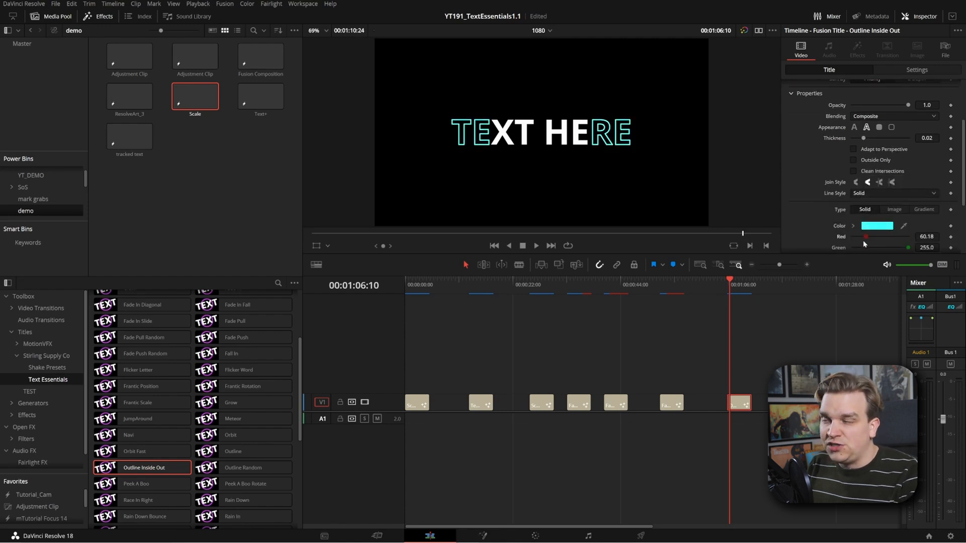
click(536, 245)
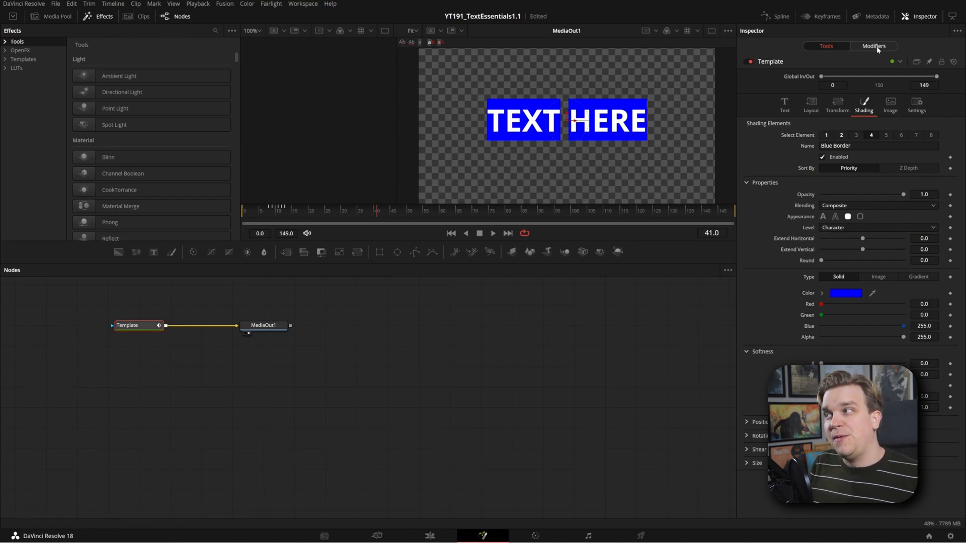
Show the Template's modifiers, with Follower2_2 timed Inside Out at delay 12
click(875, 46)
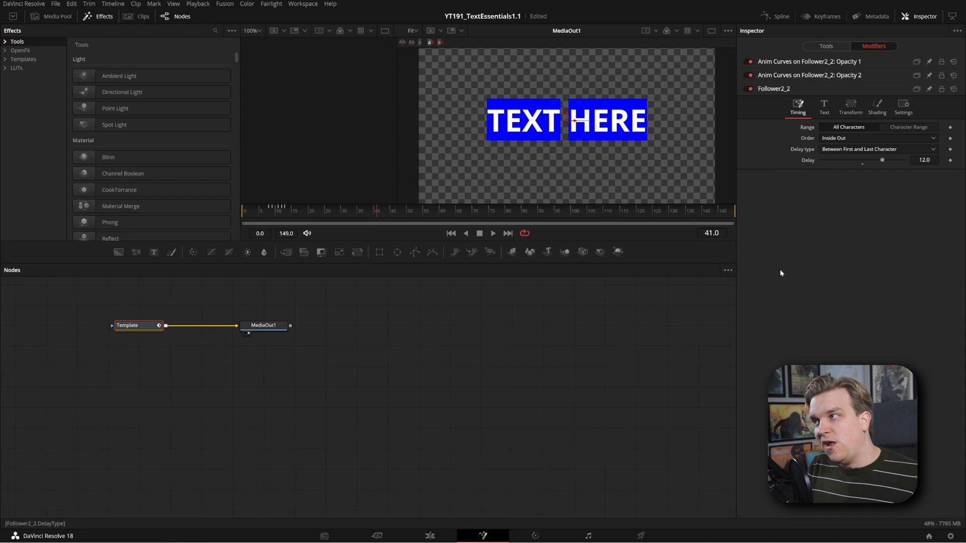